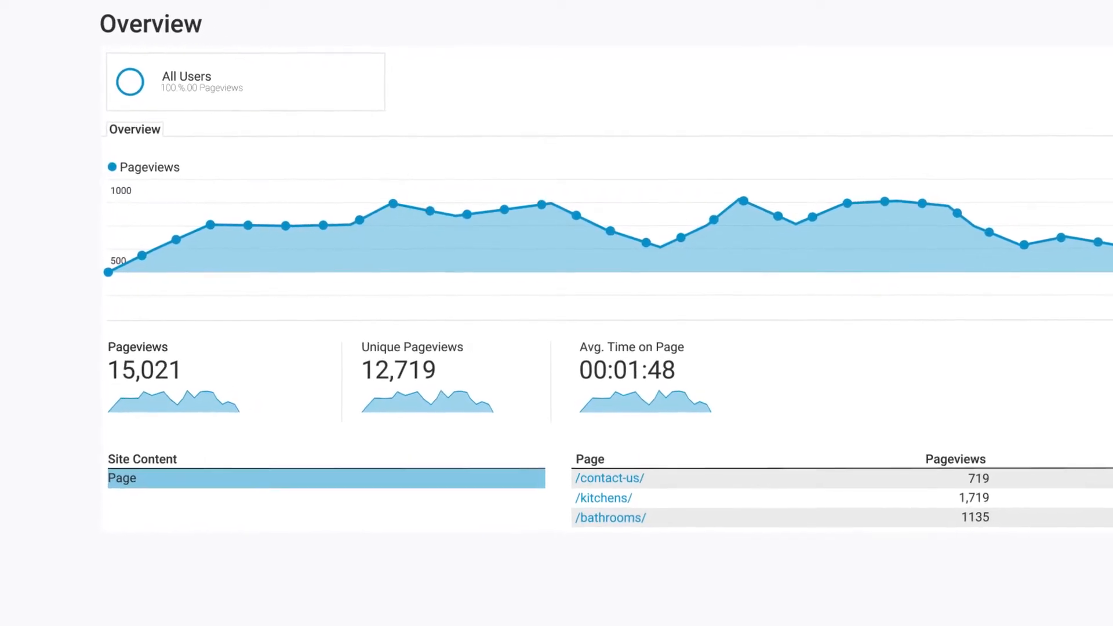
pyautogui.scroll(-3)
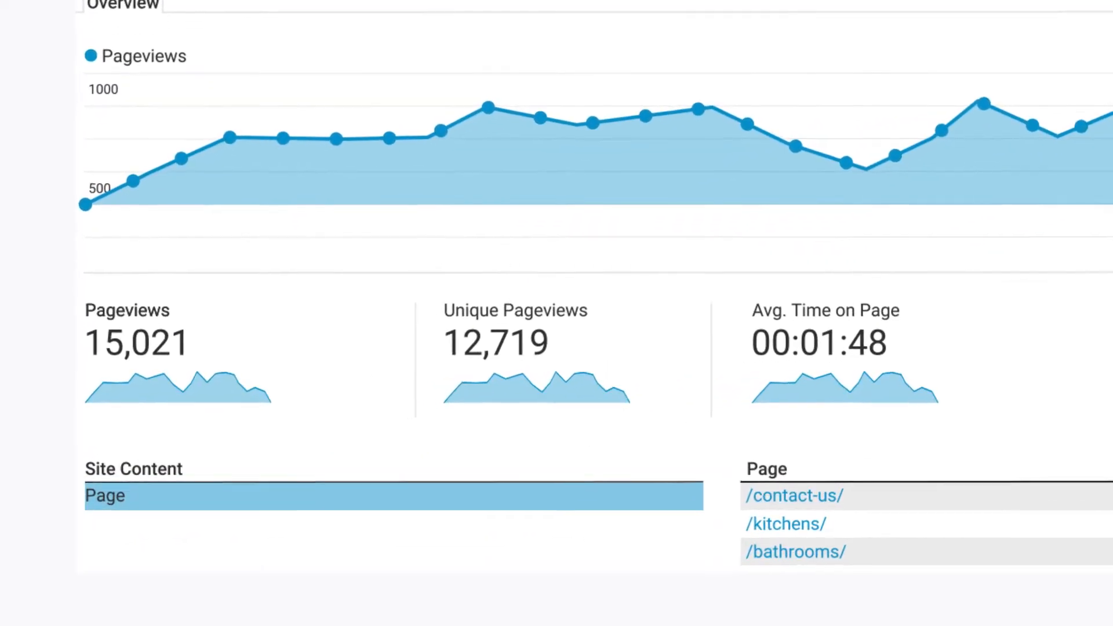